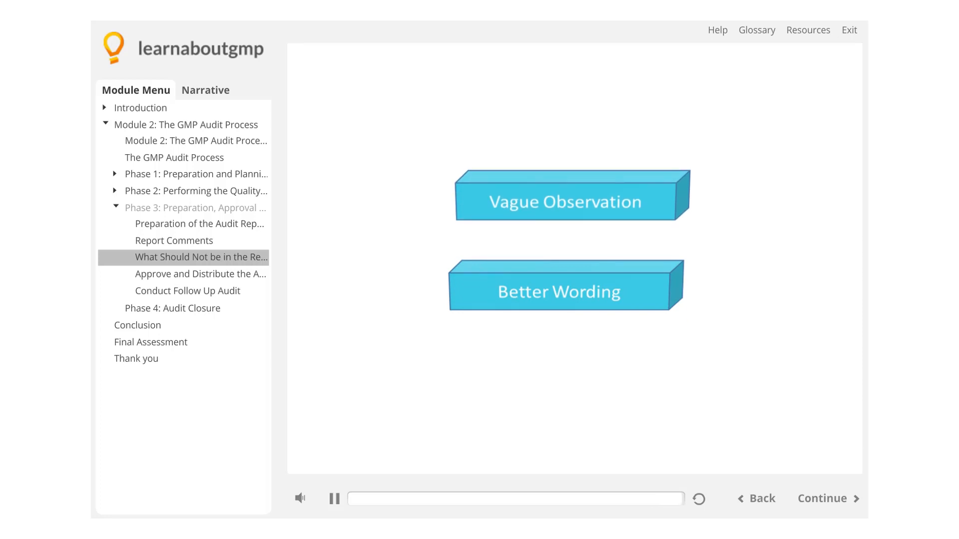
Pause the narration once the presenter appears beside the Vague Observation box.
left_click(334, 498)
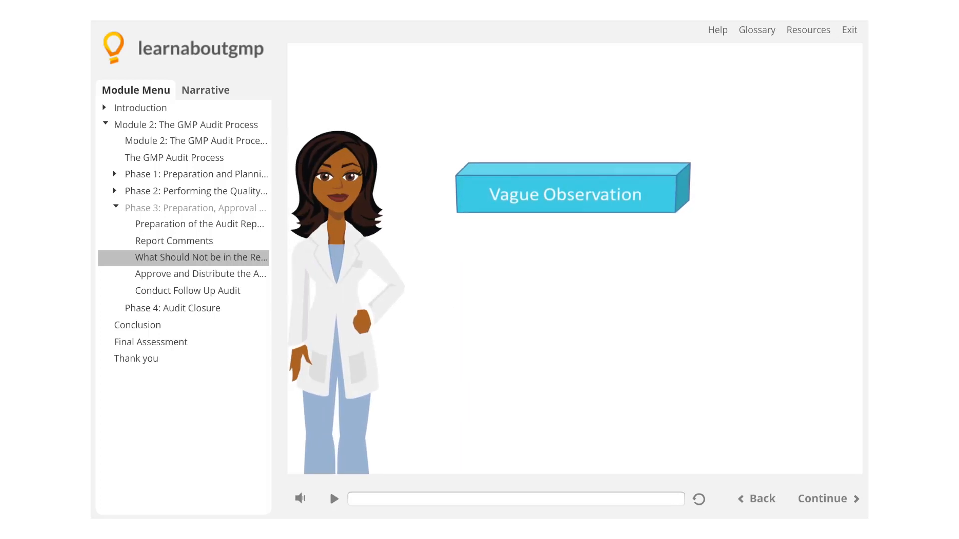